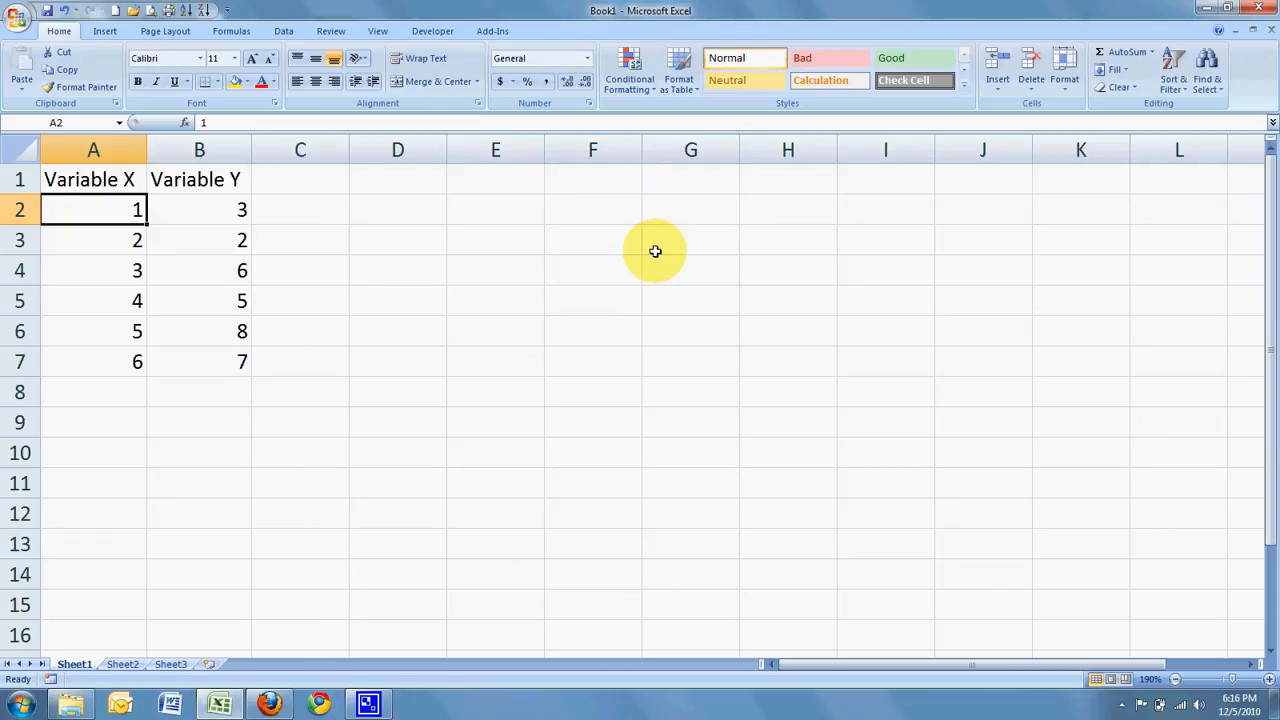
mouse_move(176, 184)
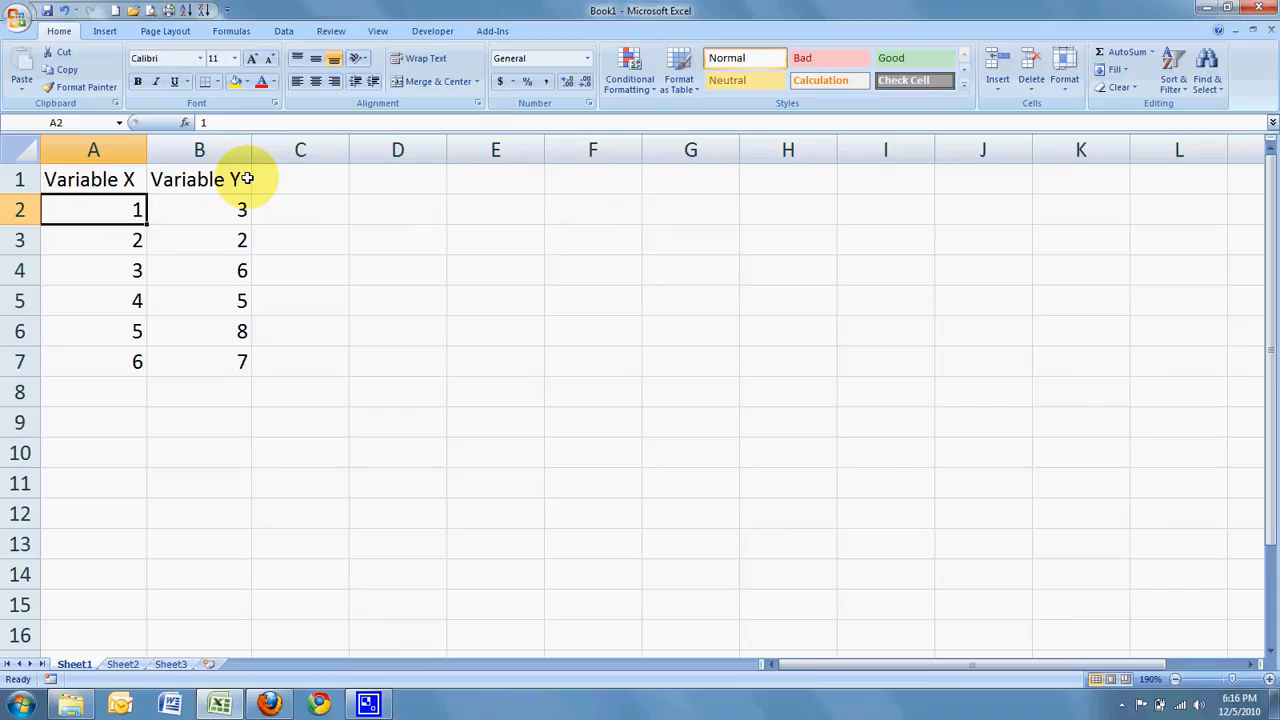
mouse_move(170, 210)
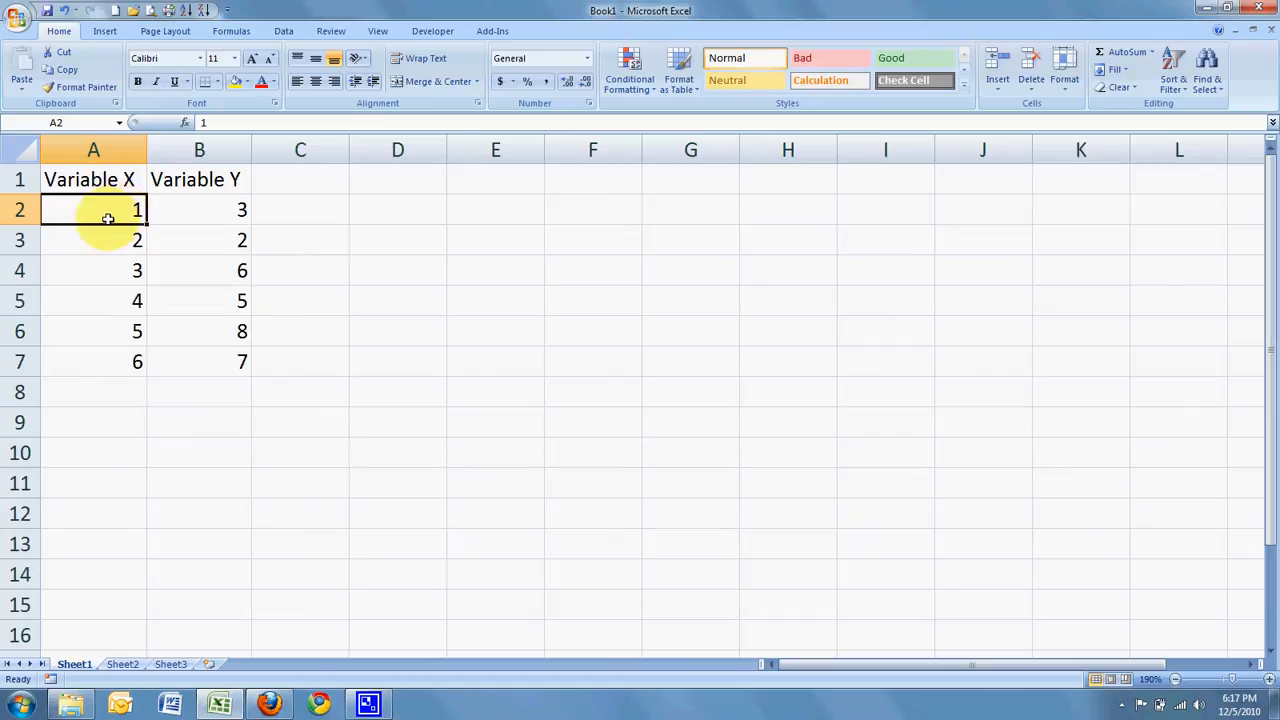
mouse_move(180, 208)
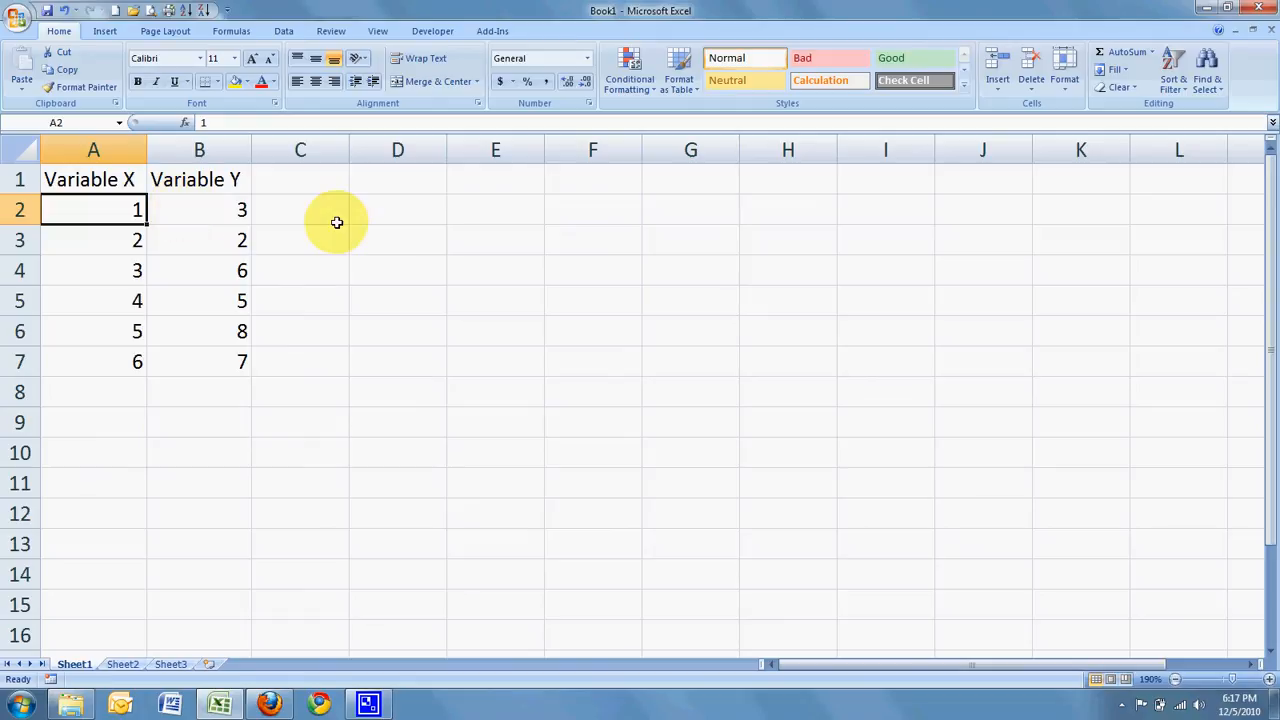
mouse_move(172, 244)
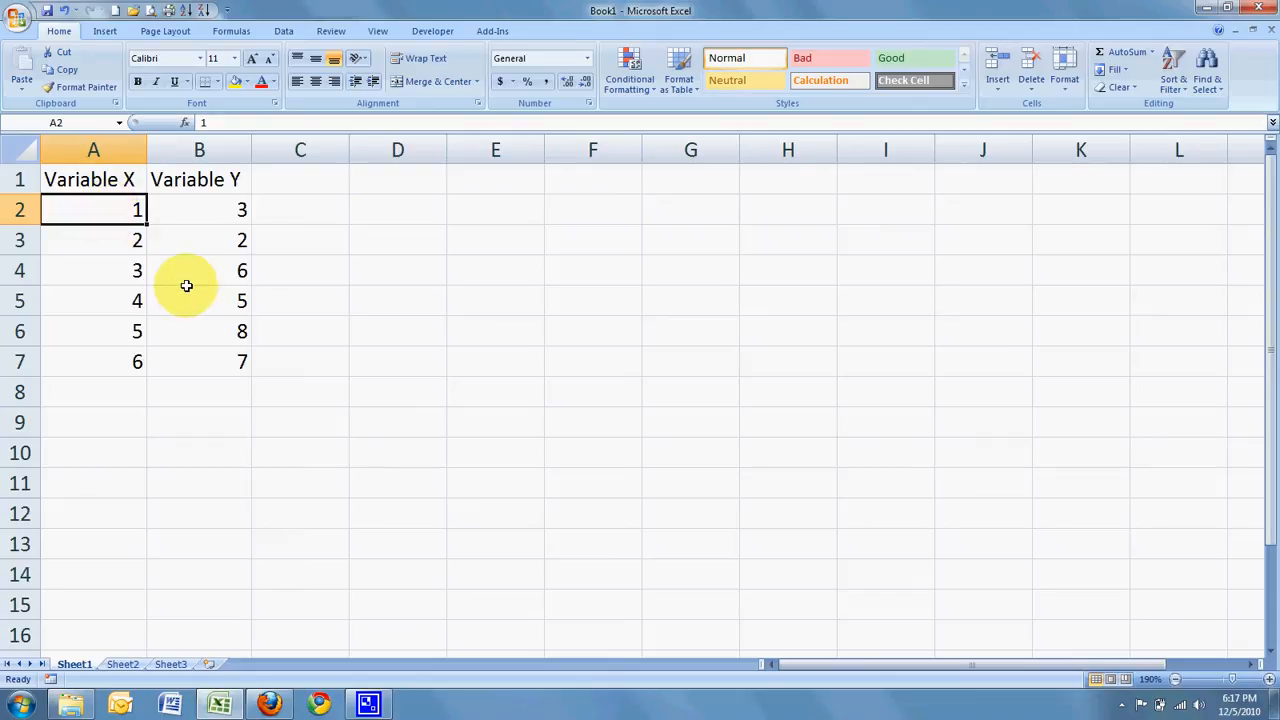
mouse_move(228, 360)
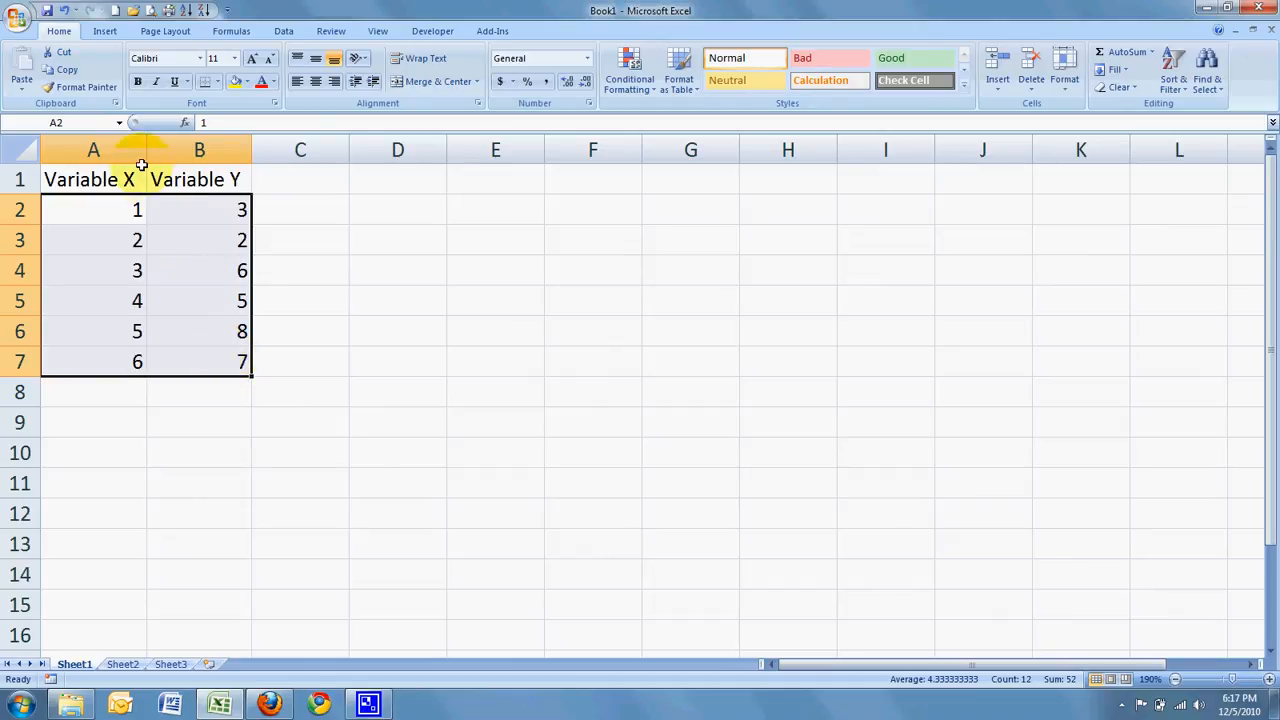
Insert a Scatter with only Markers chart from the Insert ribbon for the X–Y data.
left_click(104, 32)
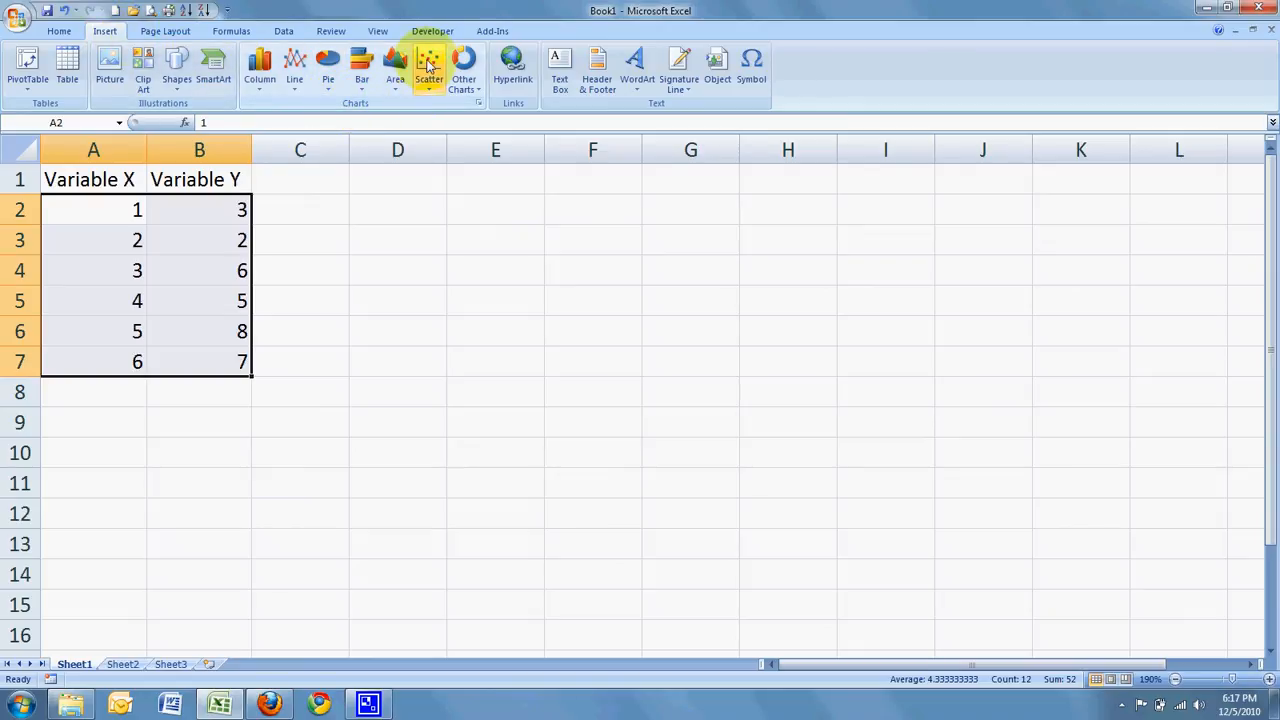
left_click(428, 70)
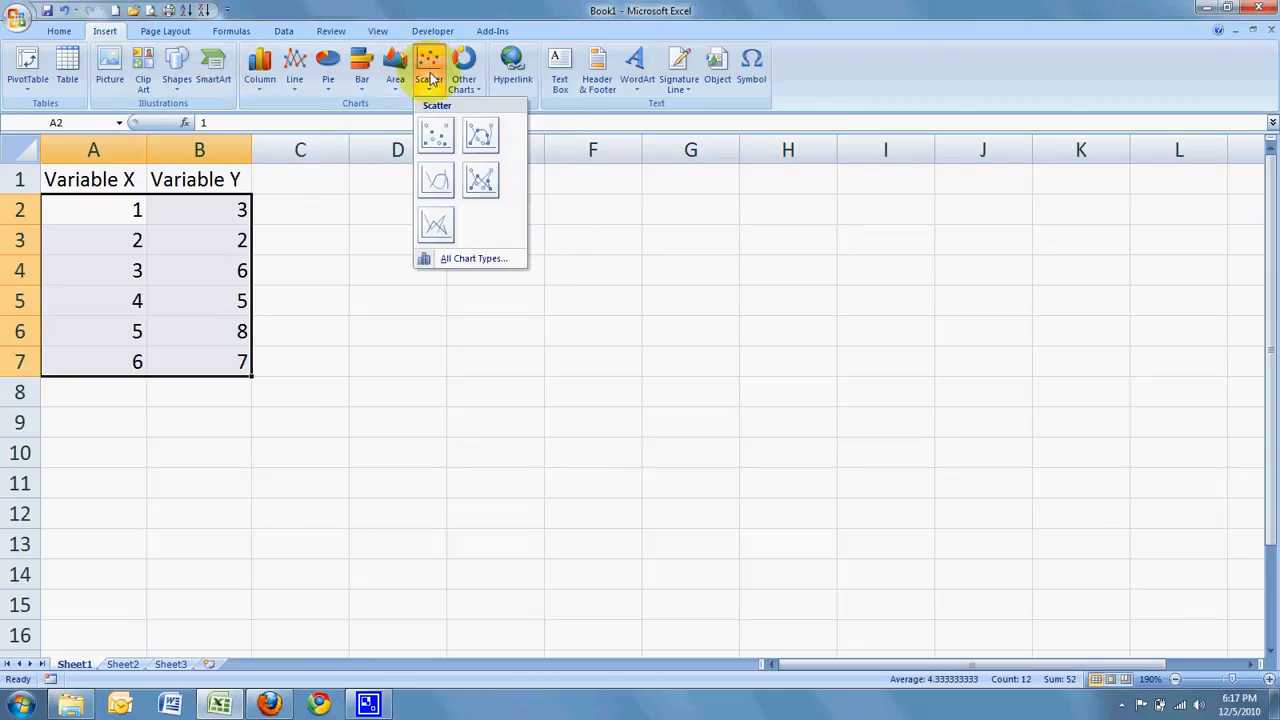
mouse_move(436, 136)
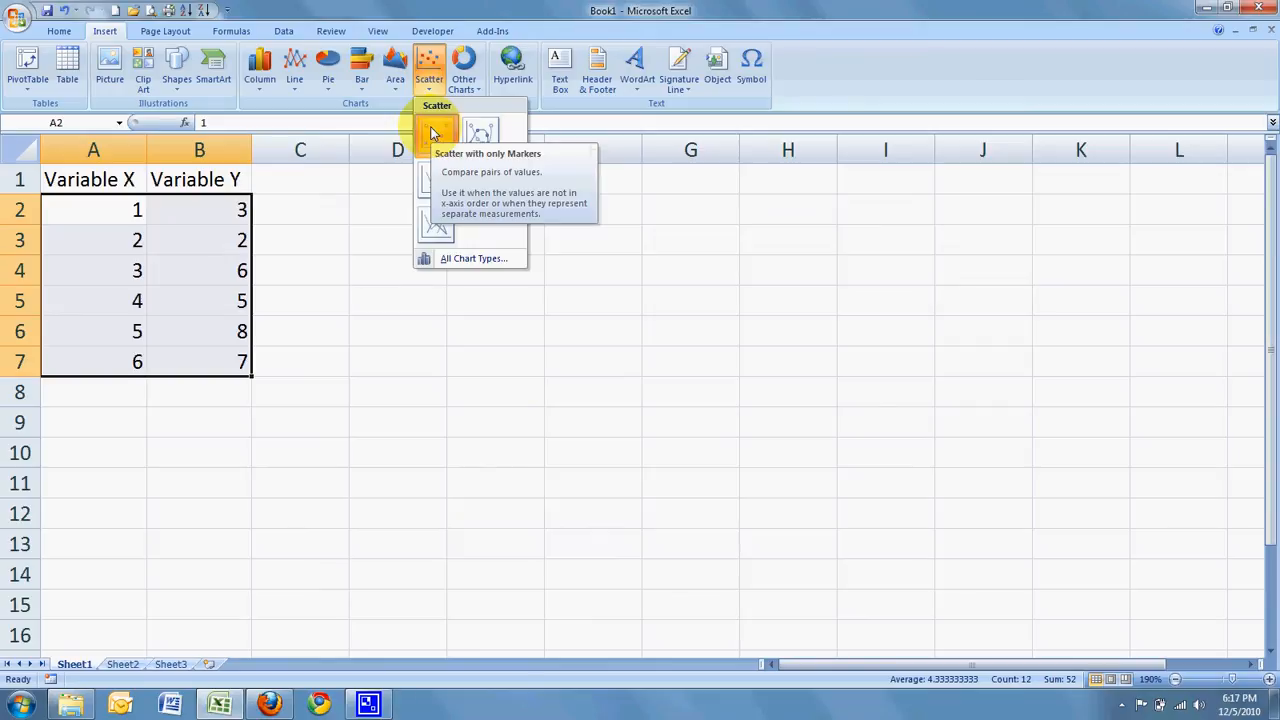
left_click(436, 132)
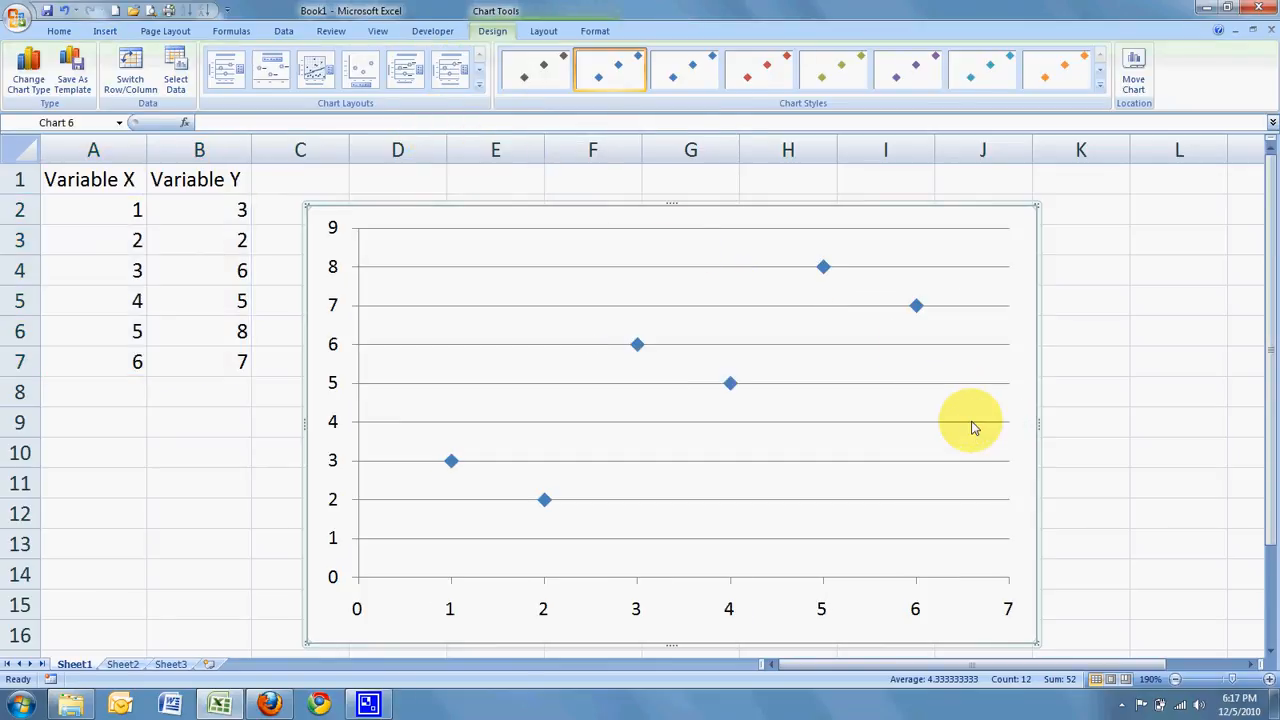
mouse_move(970, 420)
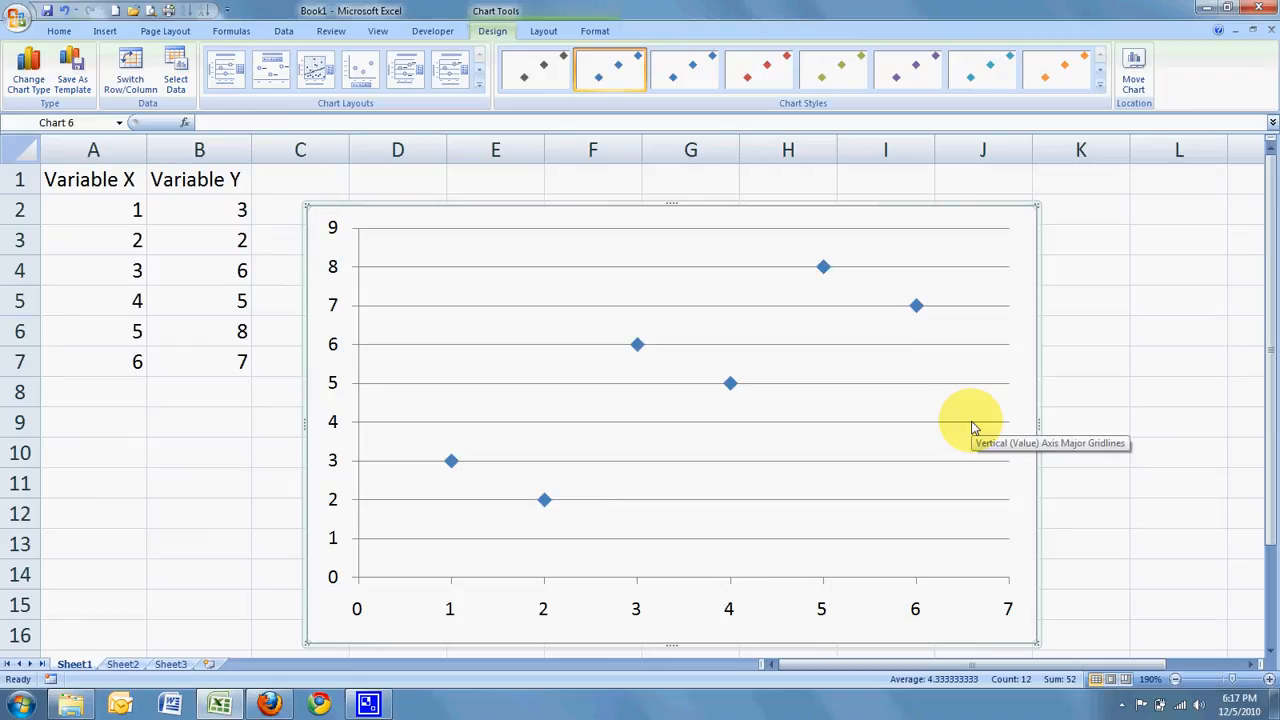
mouse_move(484, 536)
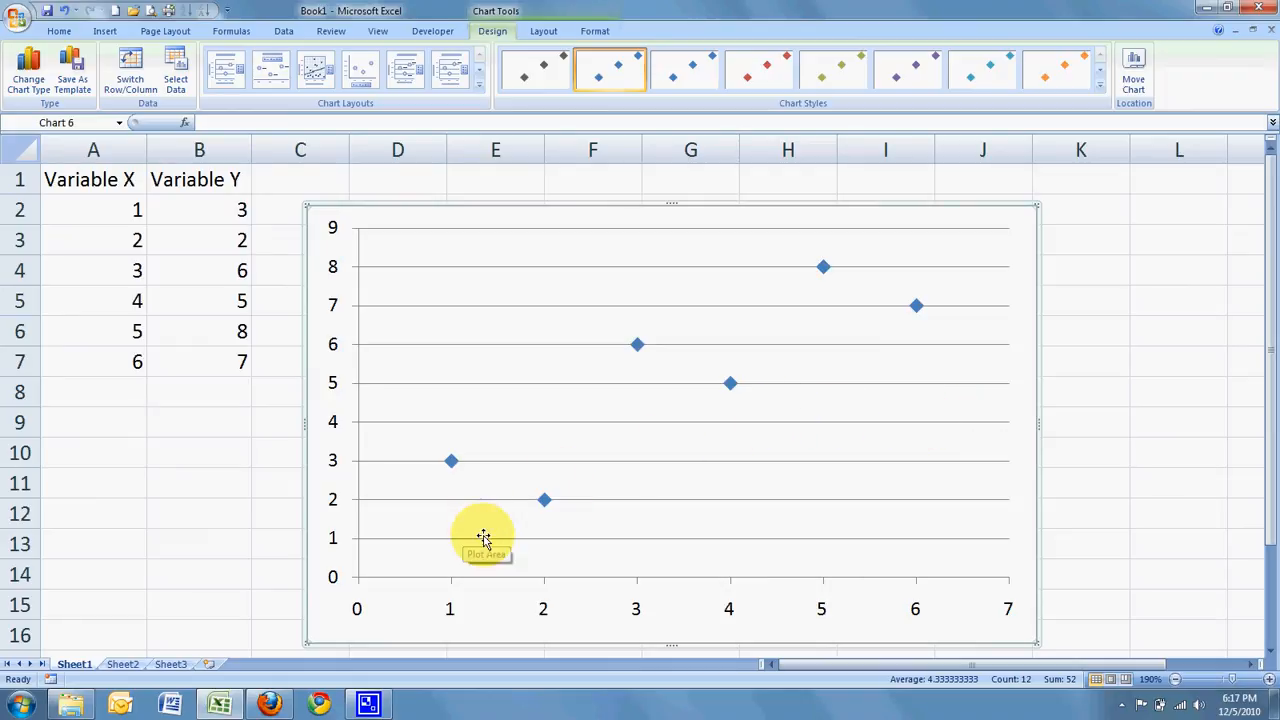
mouse_move(728, 548)
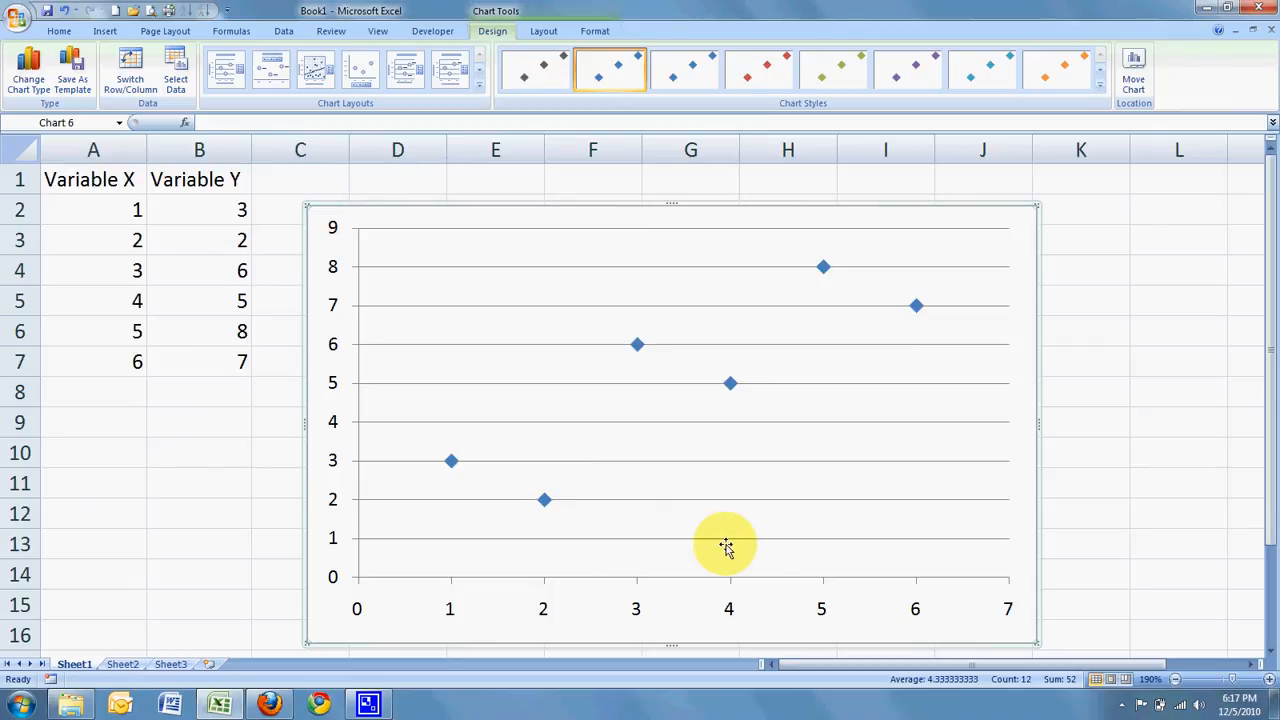
mouse_move(344, 420)
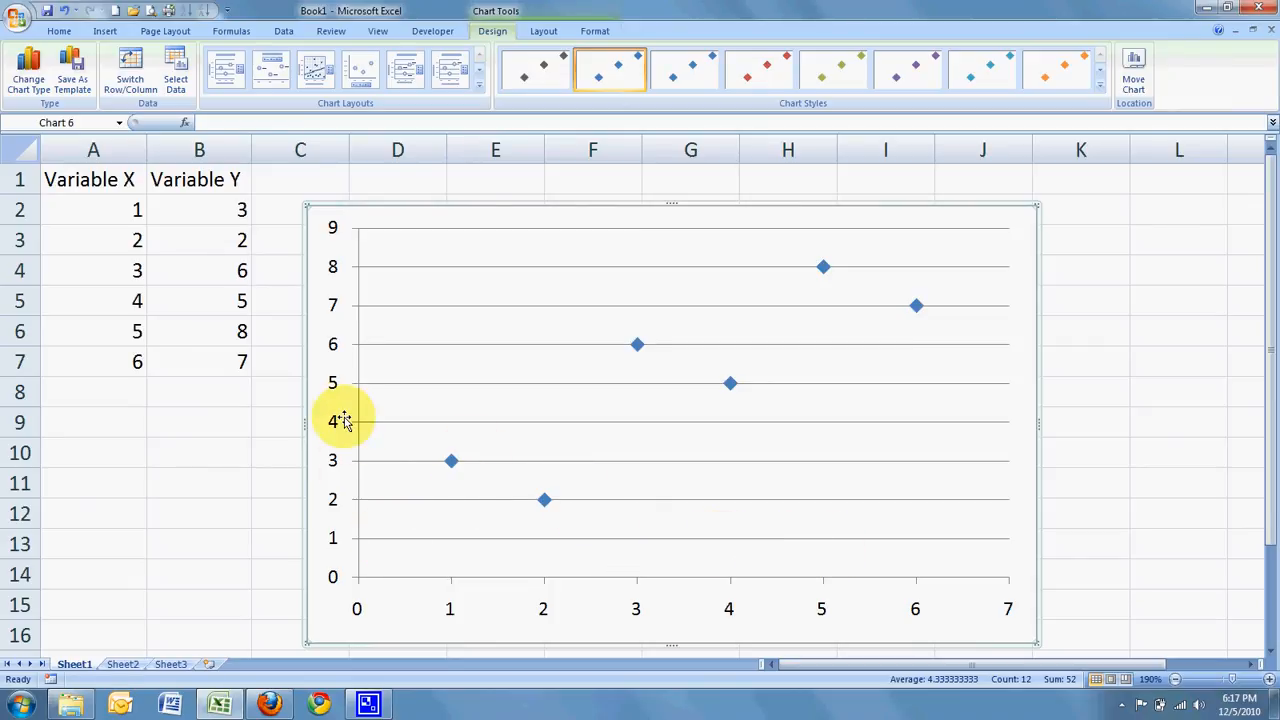
mouse_move(340, 324)
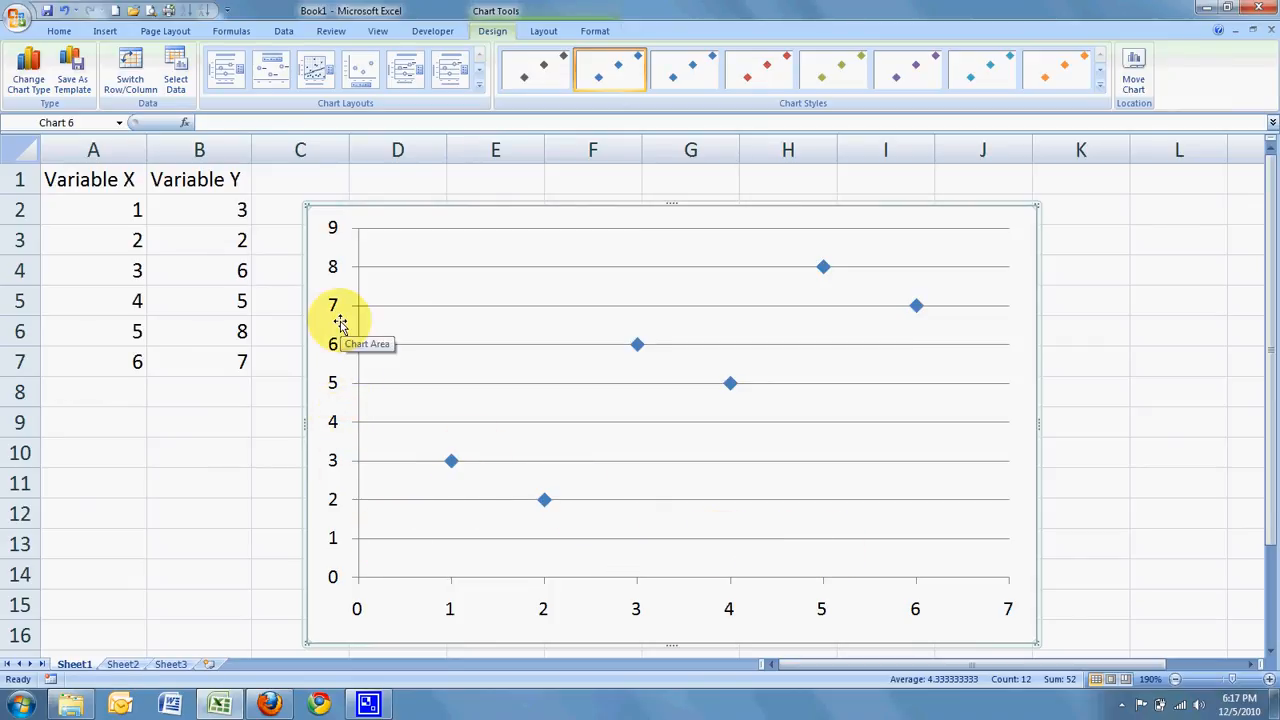
mouse_move(696, 382)
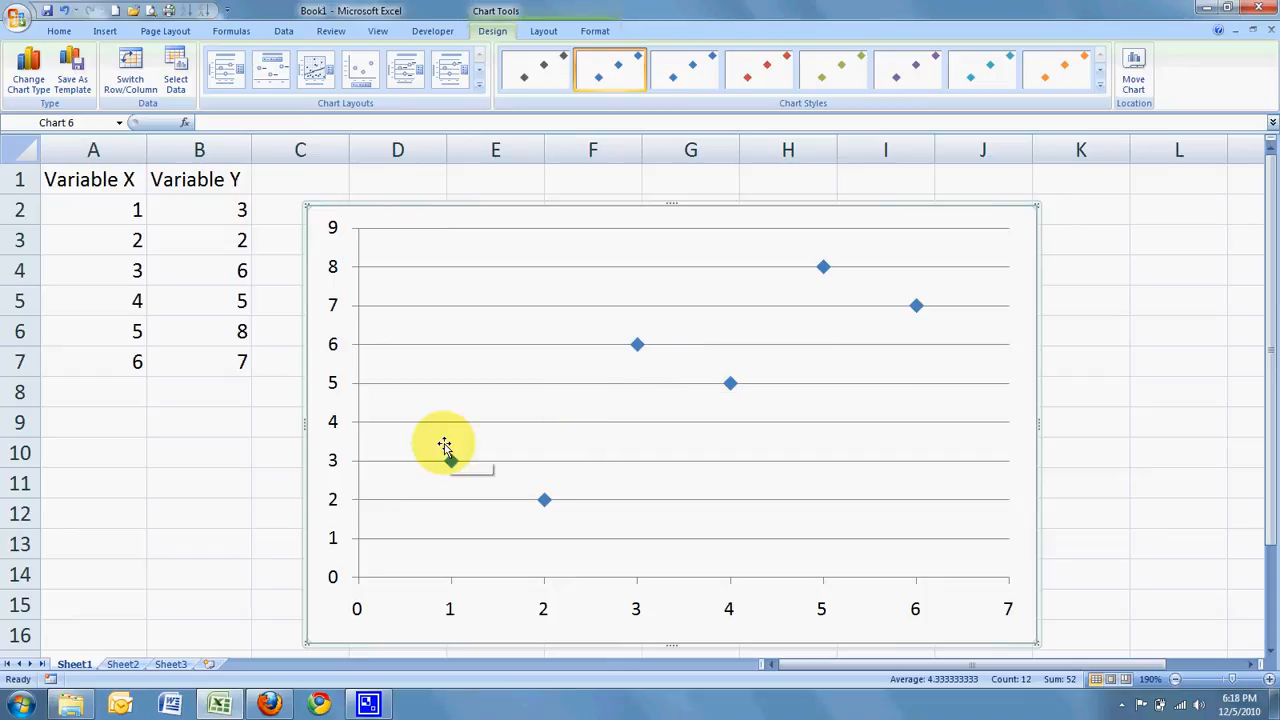
mouse_move(330, 444)
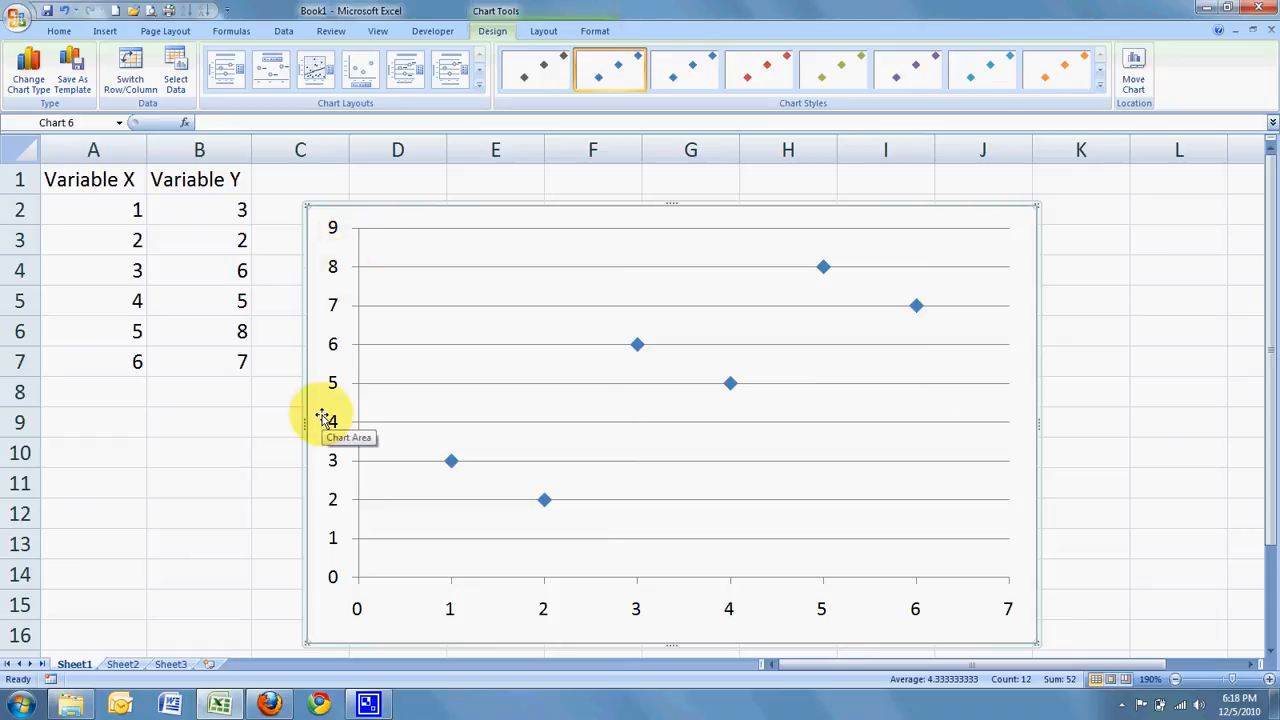
mouse_move(332, 420)
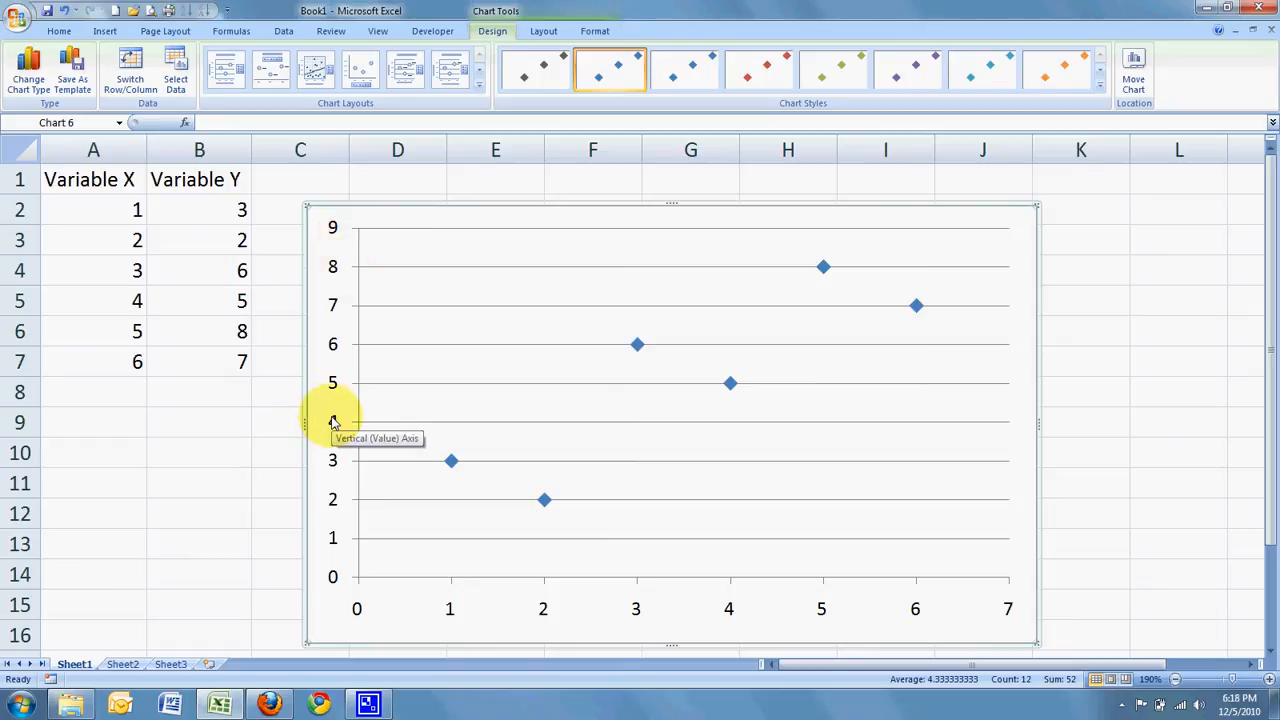
mouse_move(310, 538)
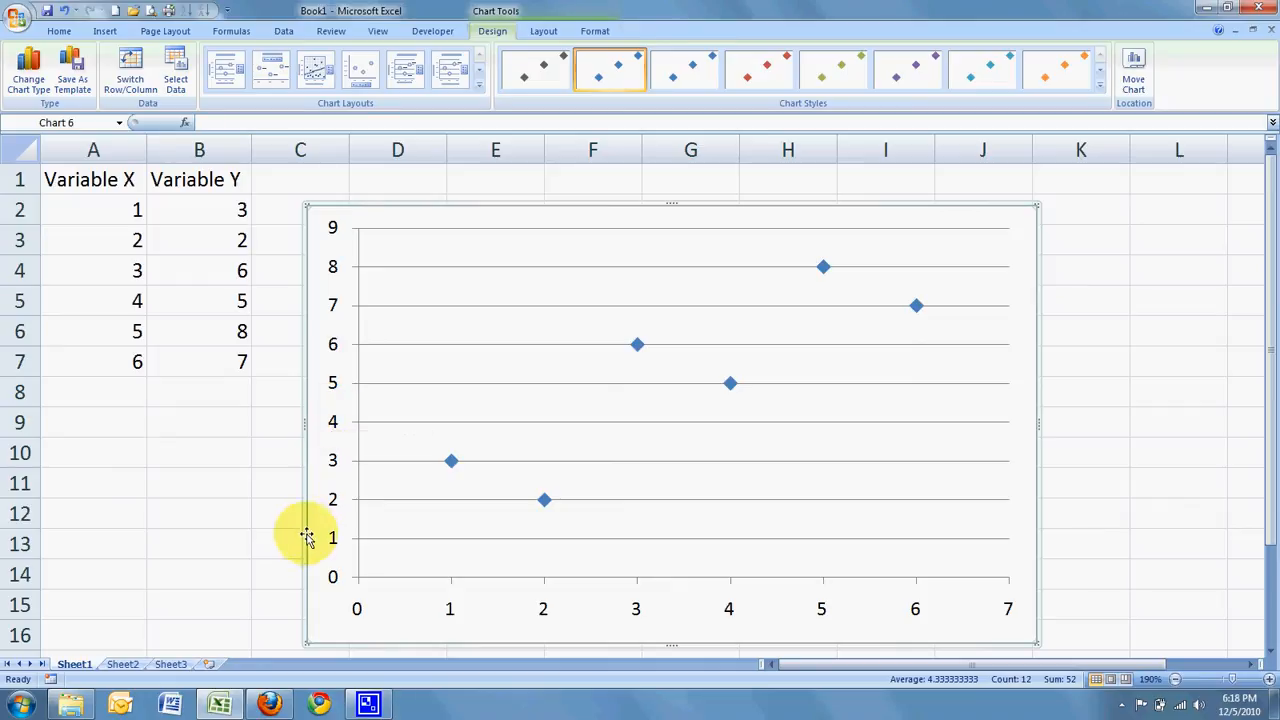
mouse_move(336, 584)
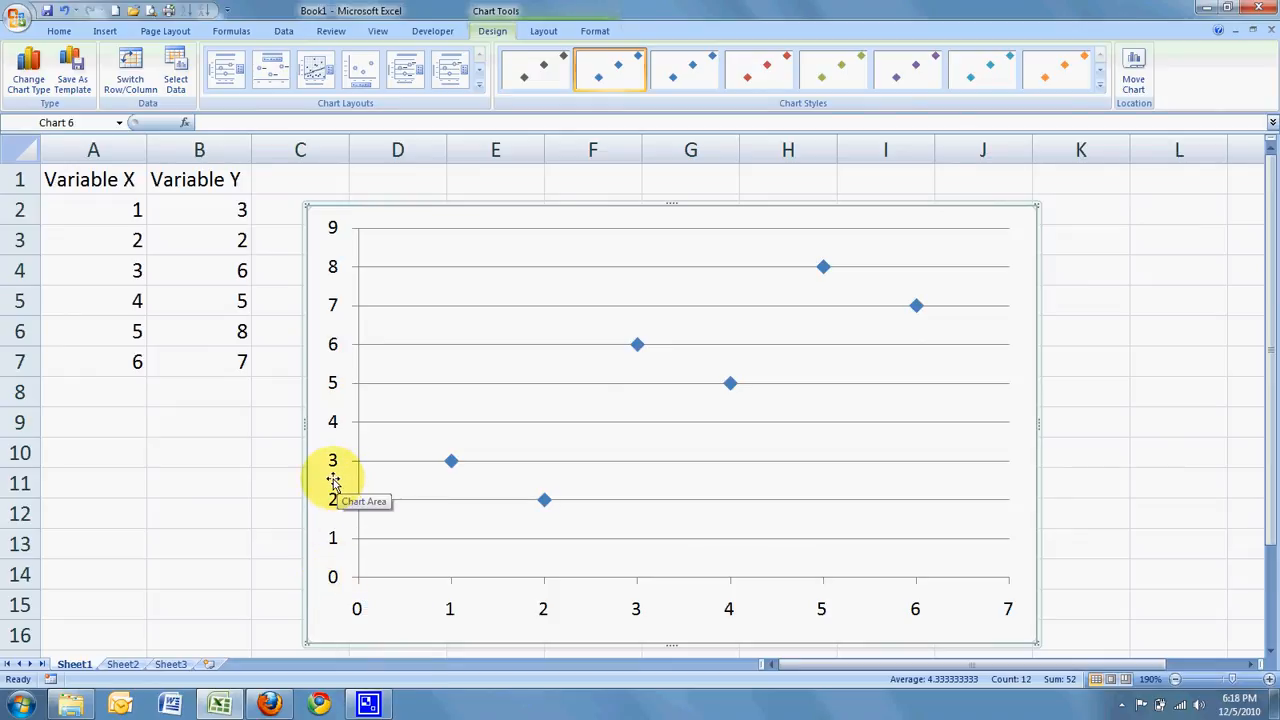
mouse_move(620, 276)
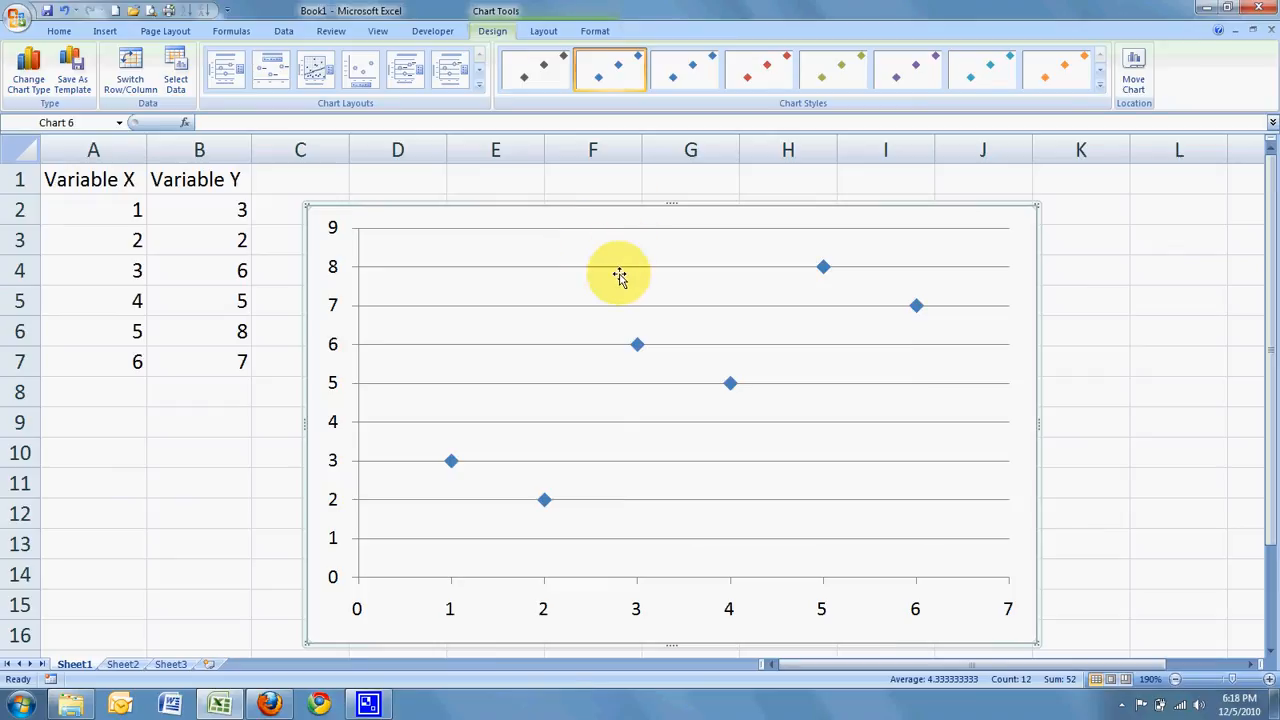
mouse_move(764, 230)
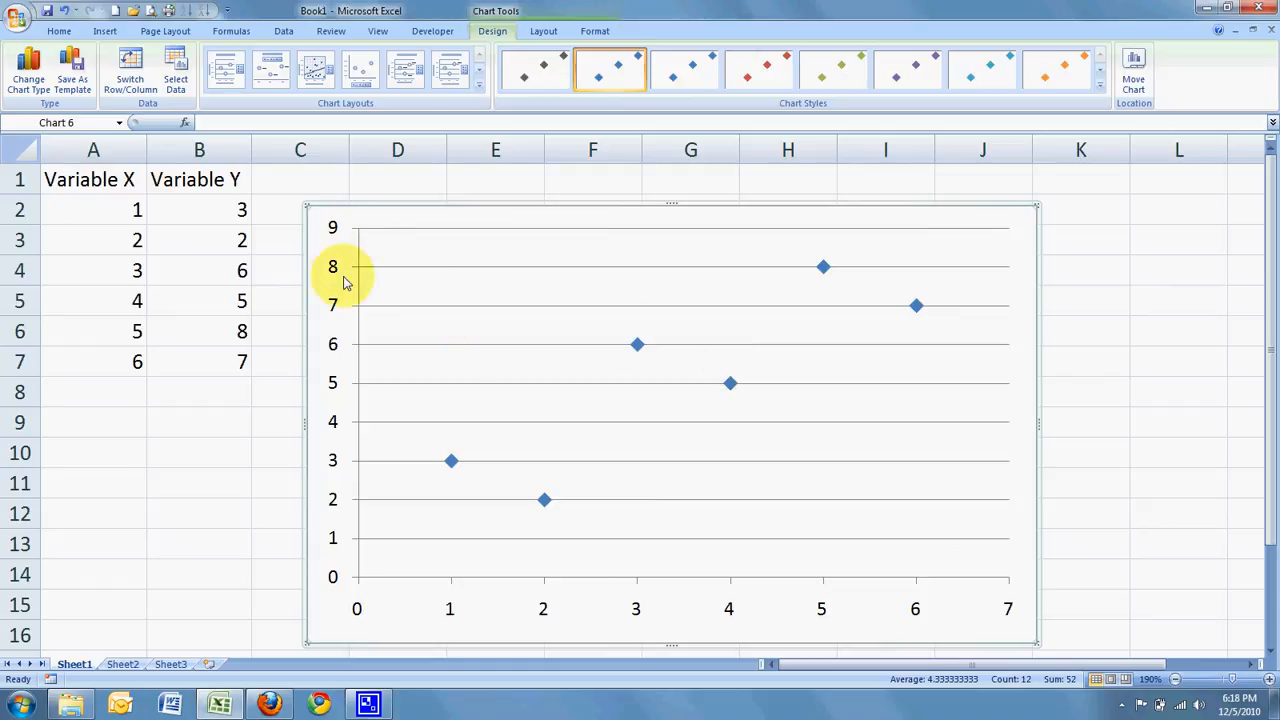
mouse_move(336, 444)
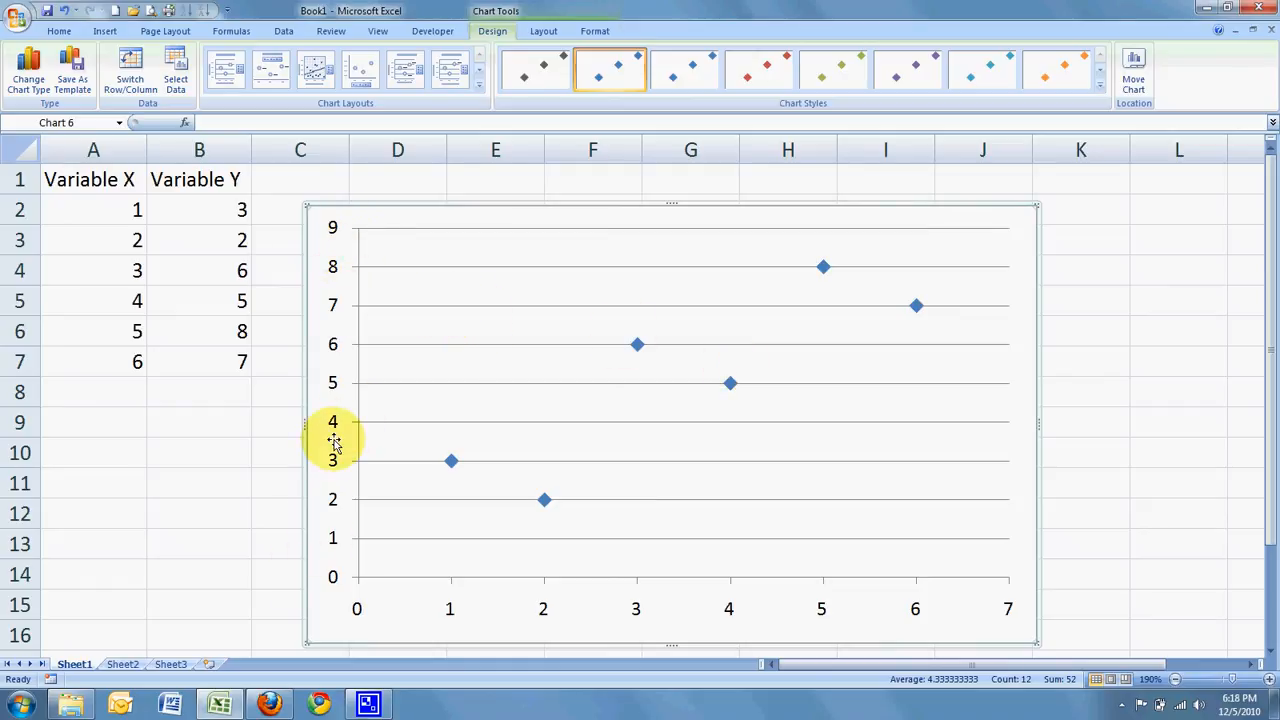
mouse_move(332, 458)
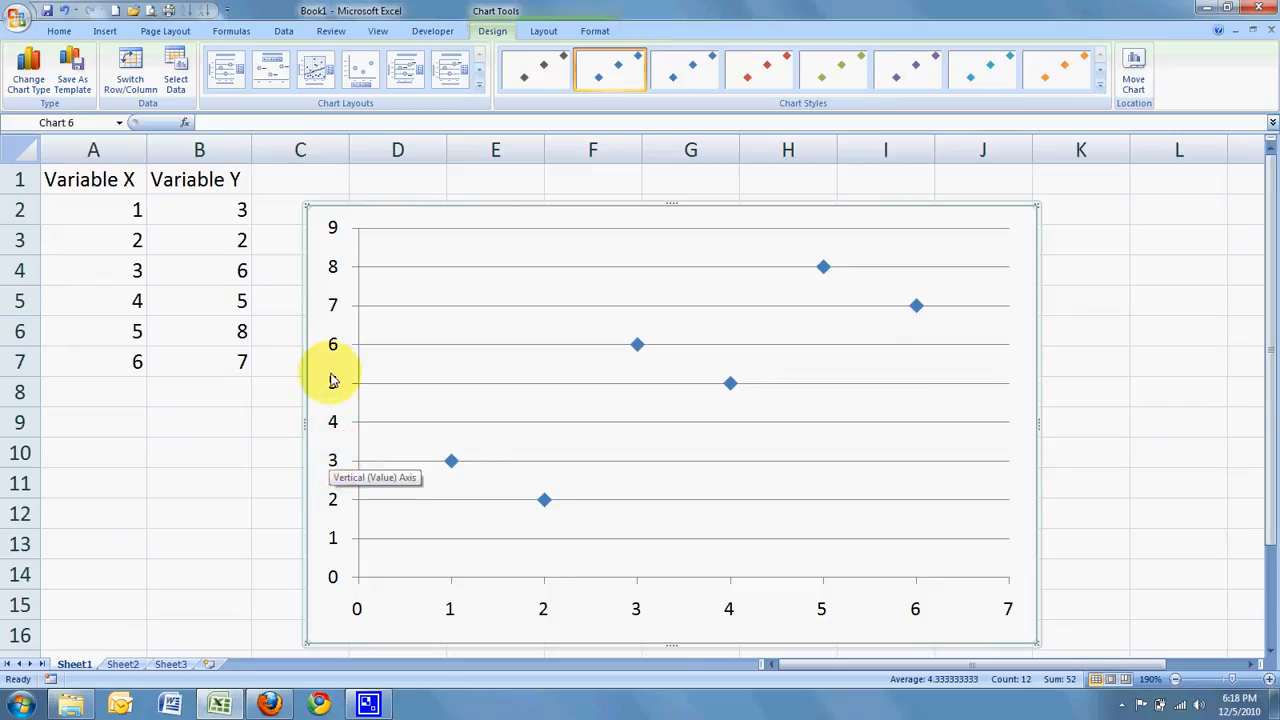
In Format Axis, set the vertical axis Minimum to Fixed 1 and close.
right_click(332, 380)
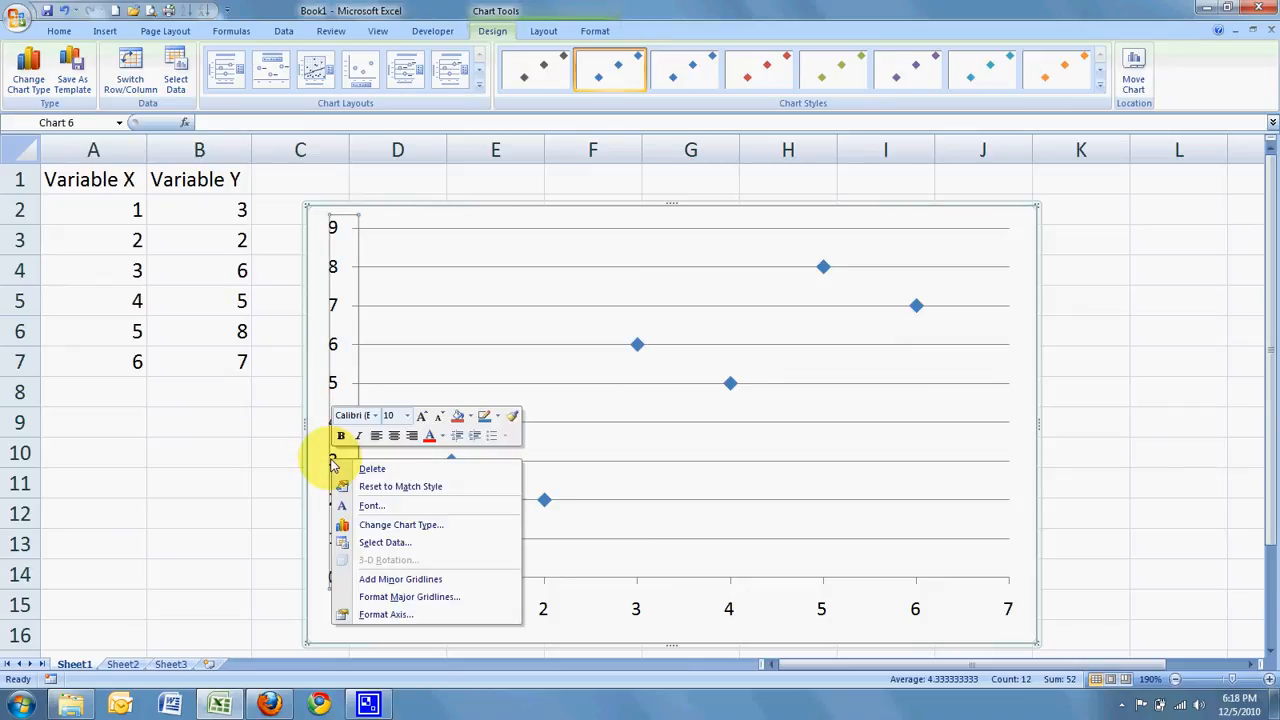
mouse_move(384, 614)
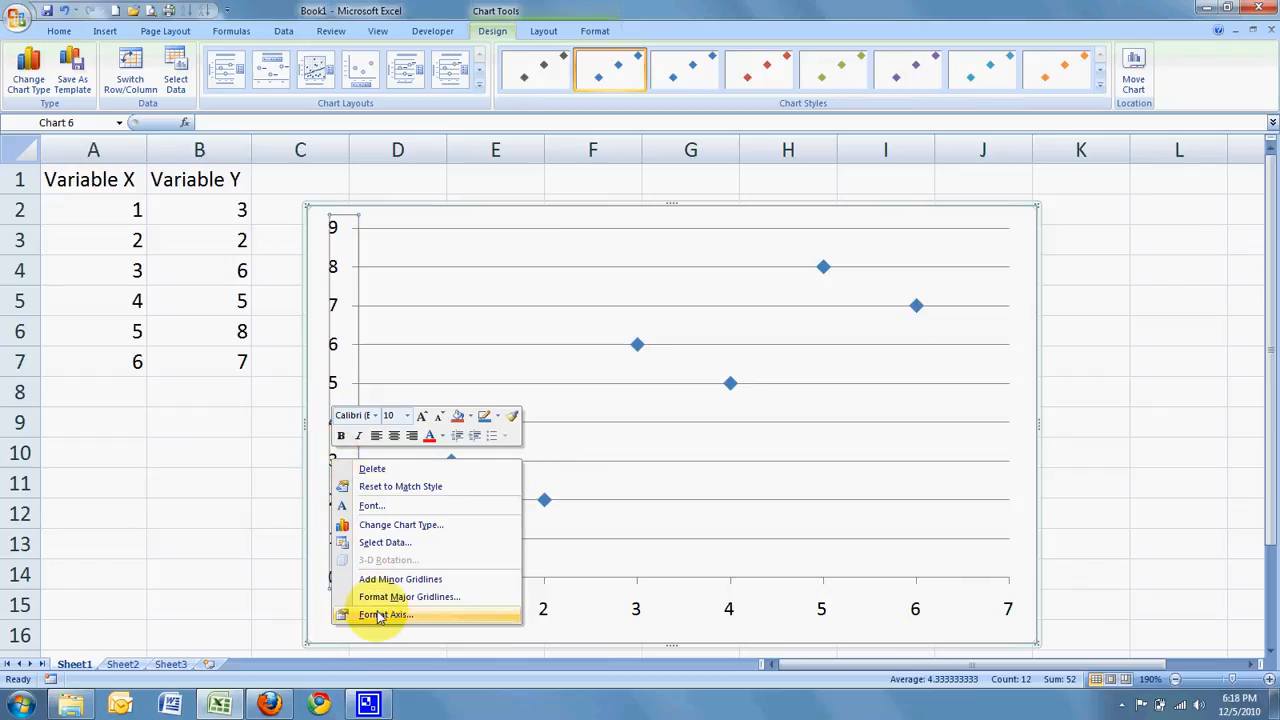
left_click(384, 614)
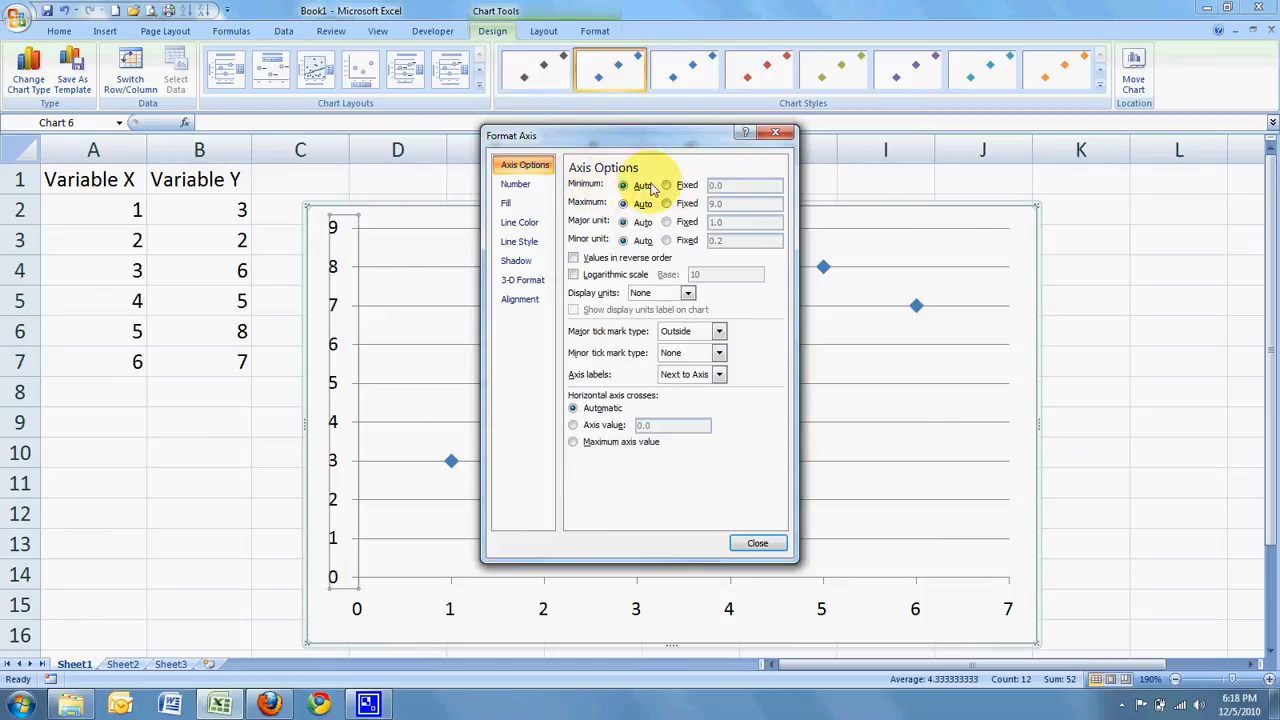
left_click(666, 184)
type("1")
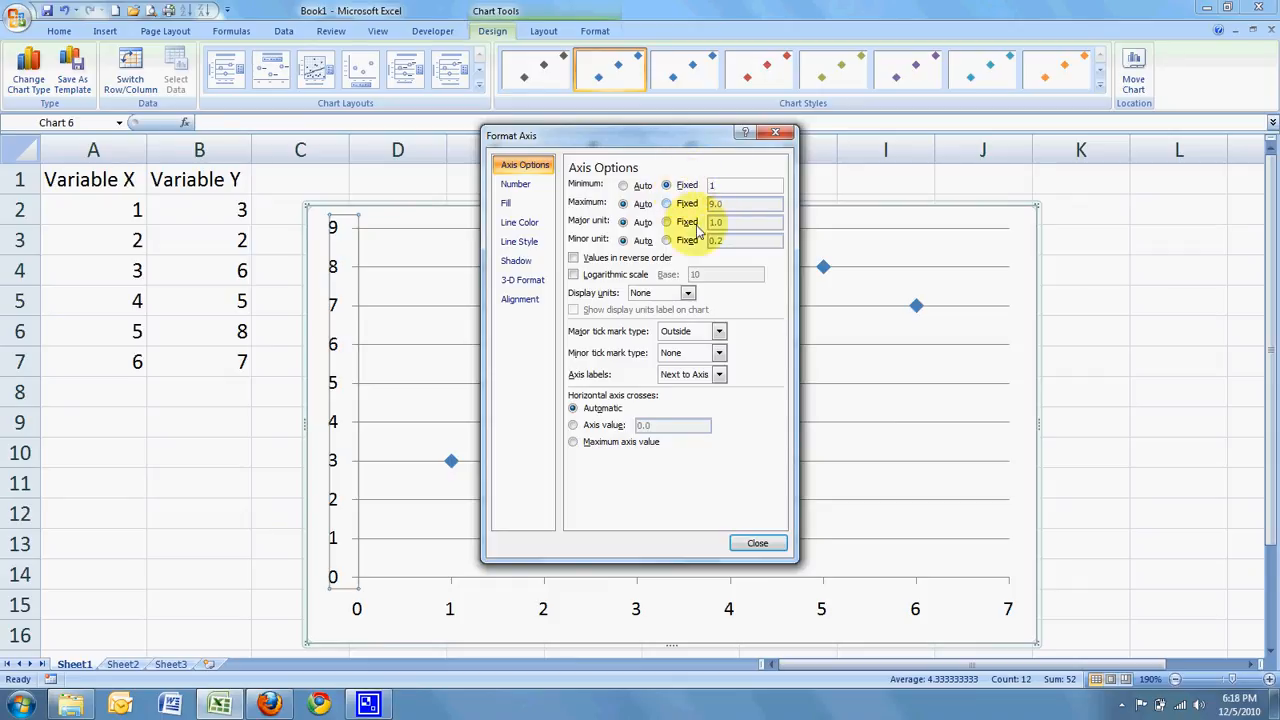
left_click(756, 544)
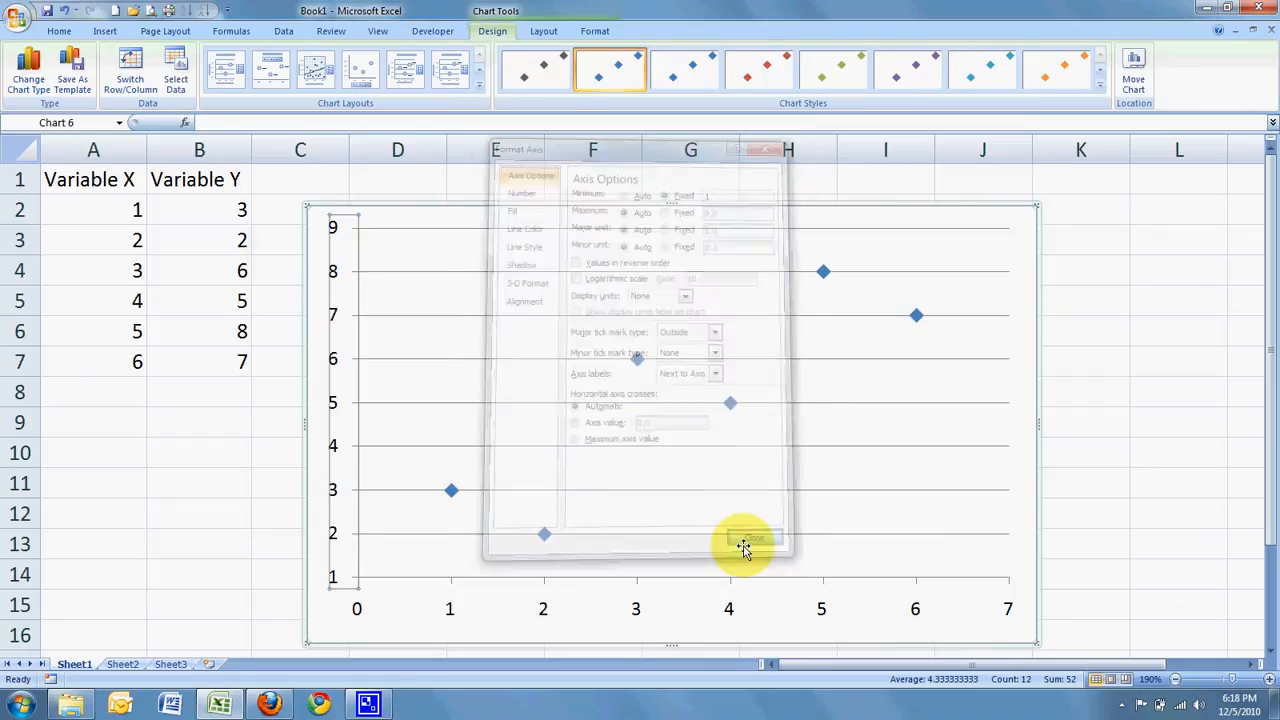
left_click(744, 544)
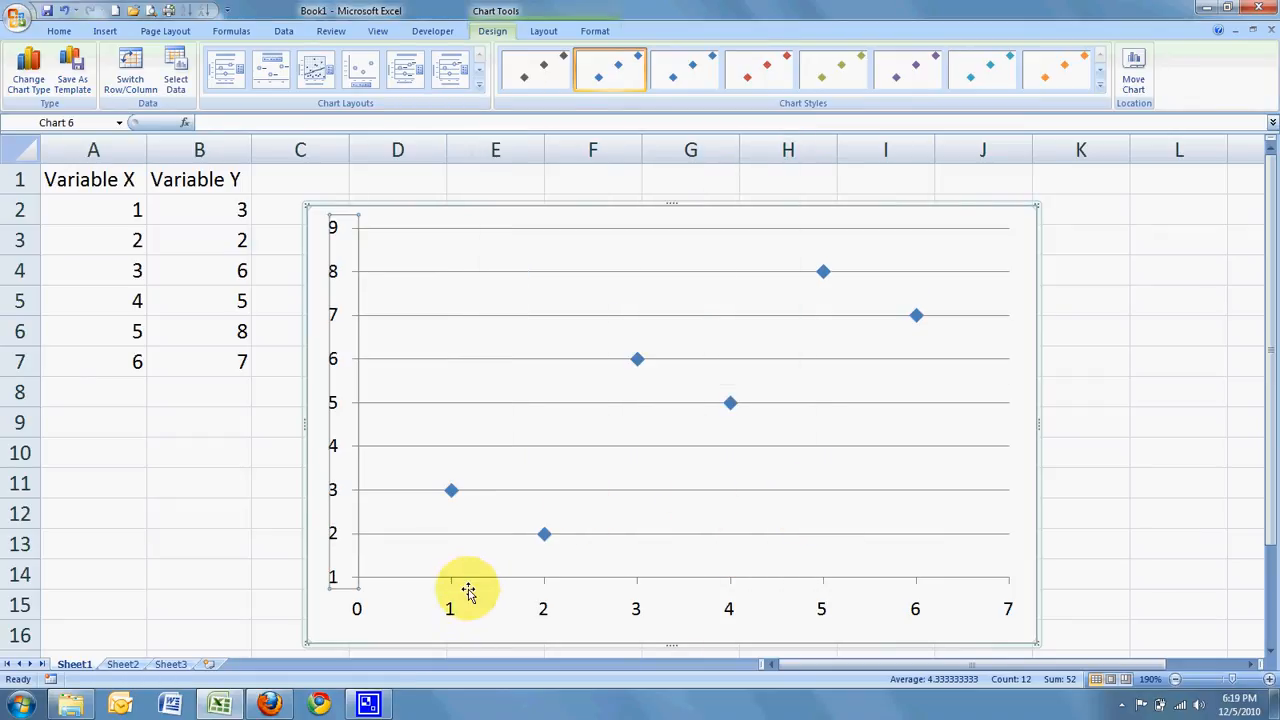
mouse_move(496, 596)
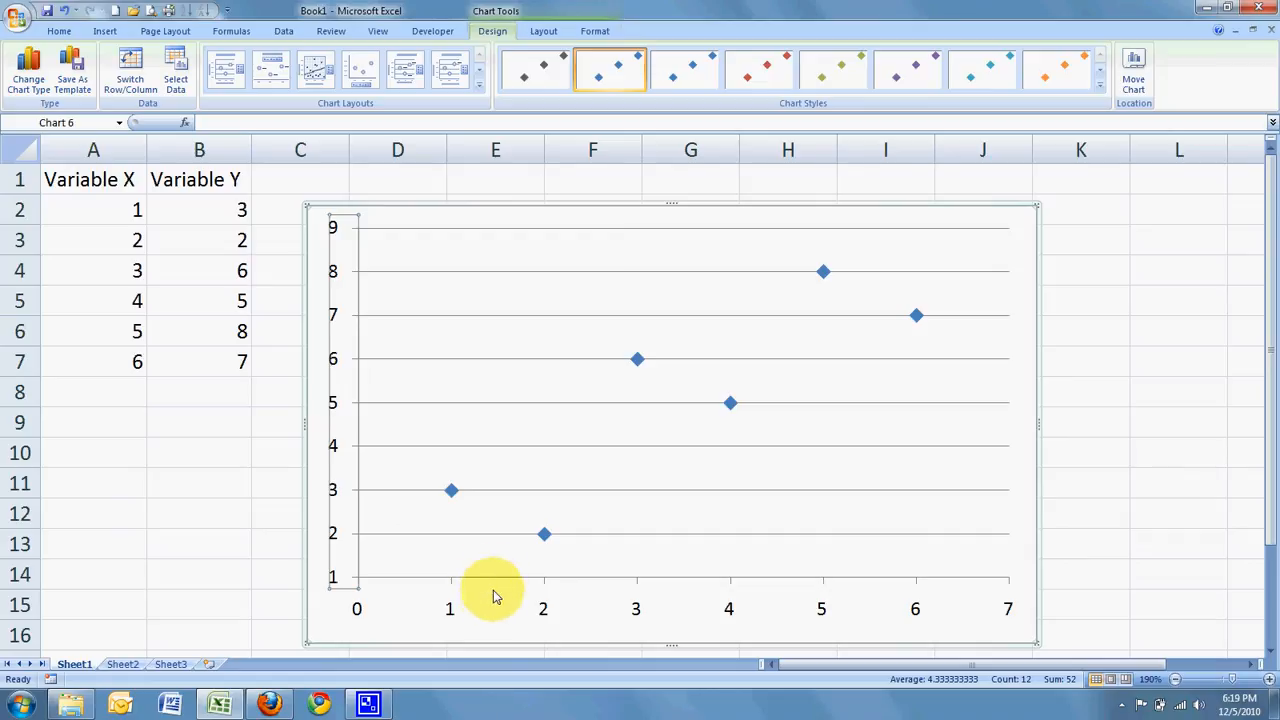
mouse_move(418, 558)
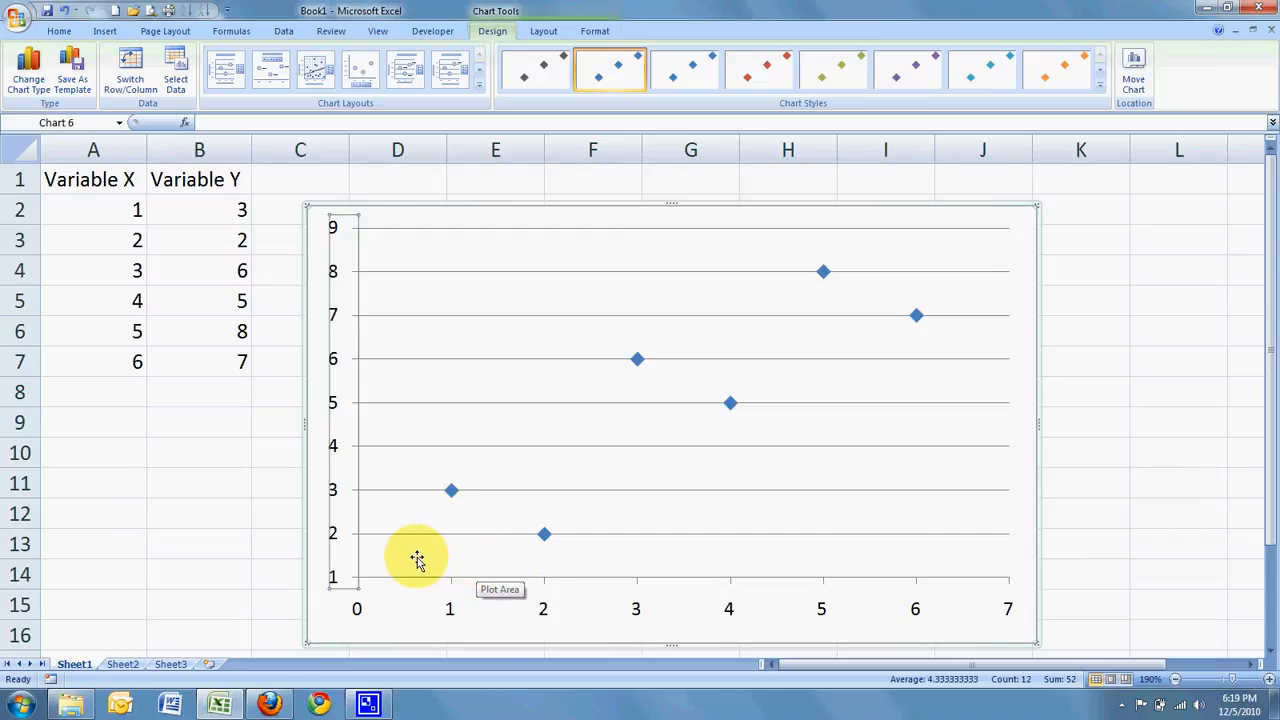